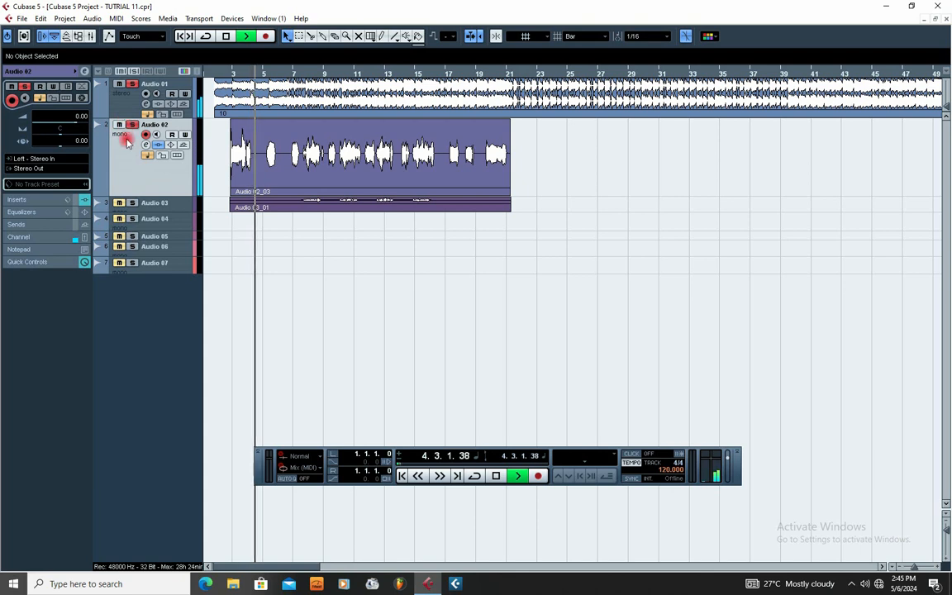
# - Bring up the Audio 02 channel settings to reach its insert slots
pyautogui.click(466, 116)
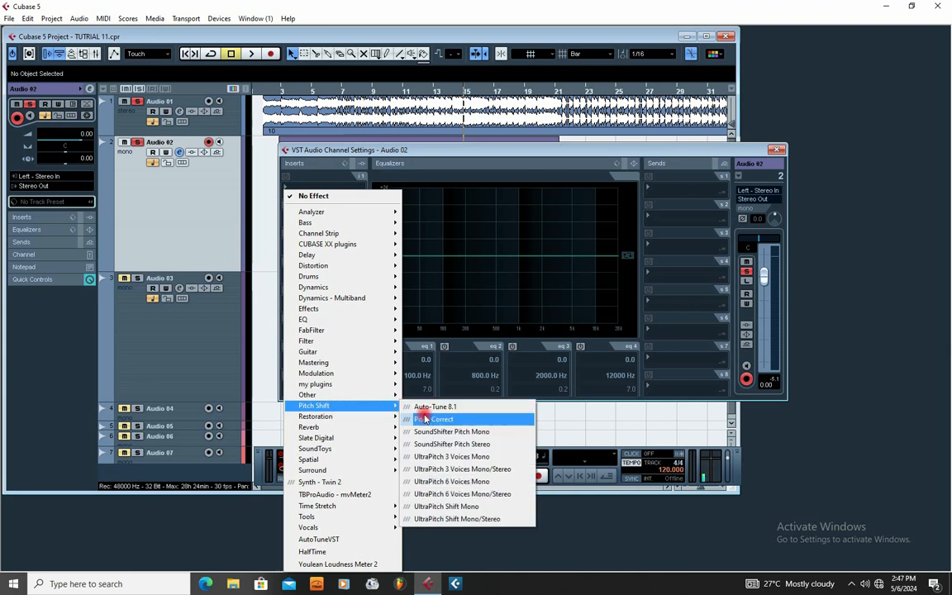
pyautogui.moveTo(364, 410)
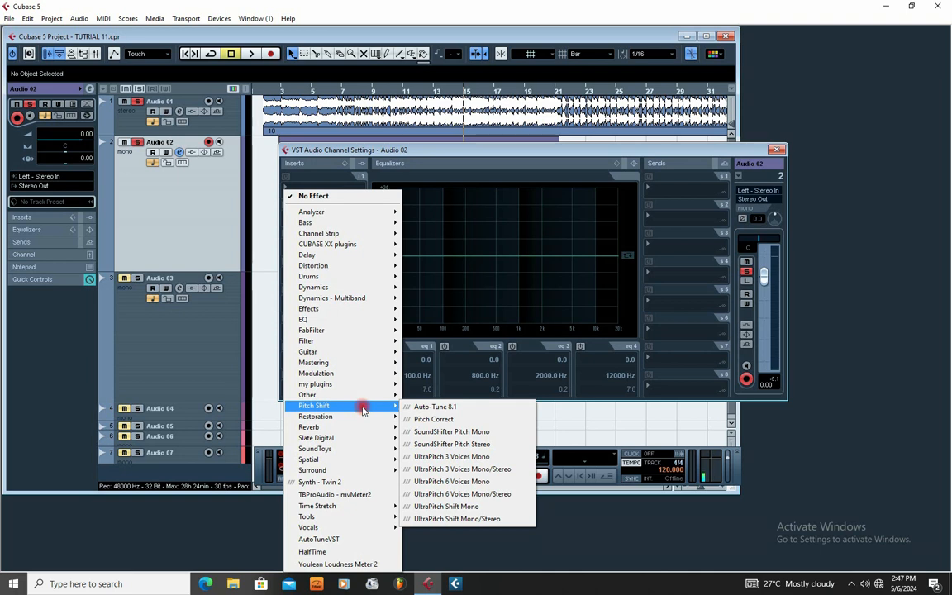
pyautogui.moveTo(433, 420)
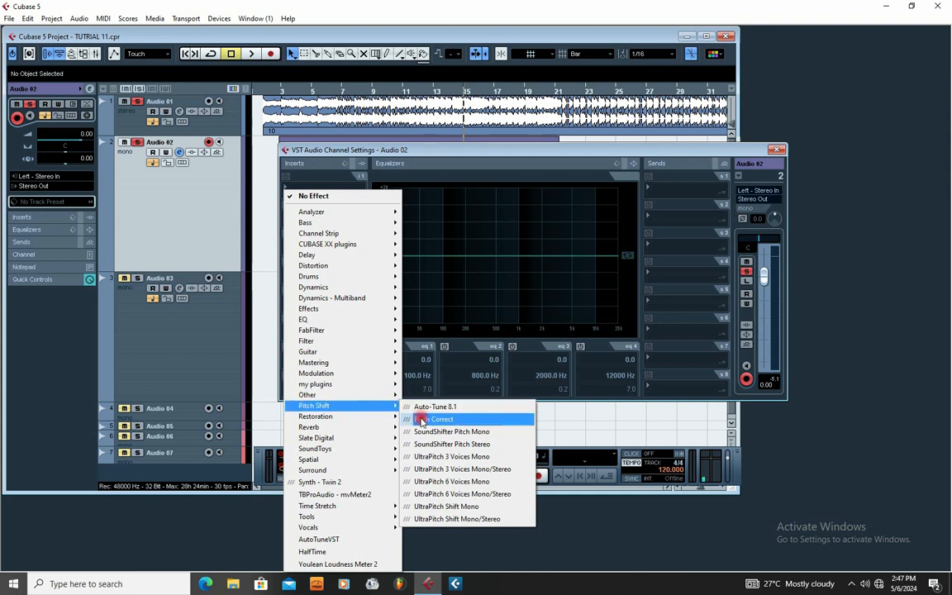
# - Load Auto-Tune 8.1 on the vocal track and set its key to Ab, scale Major
pyautogui.click(435, 407)
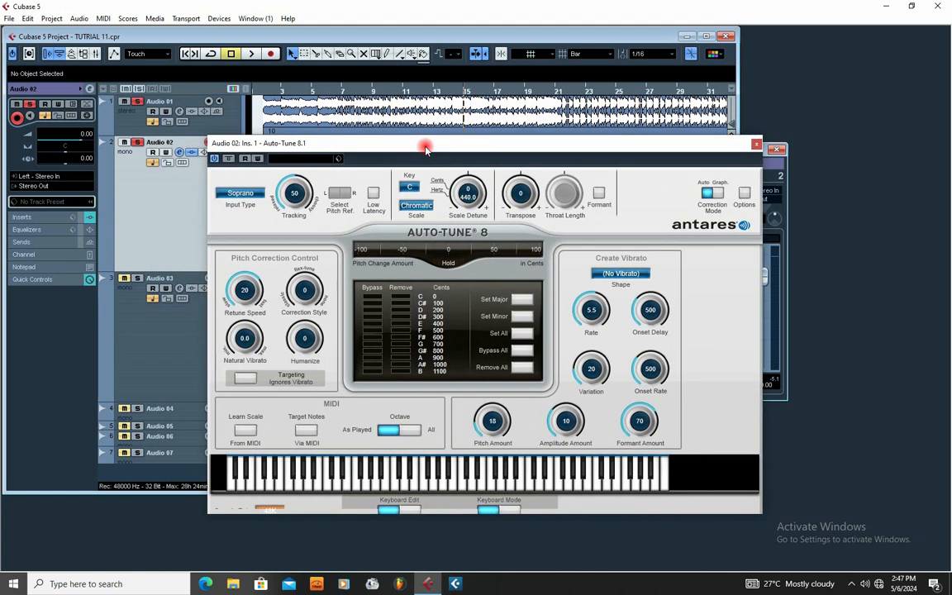
pyautogui.click(417, 205)
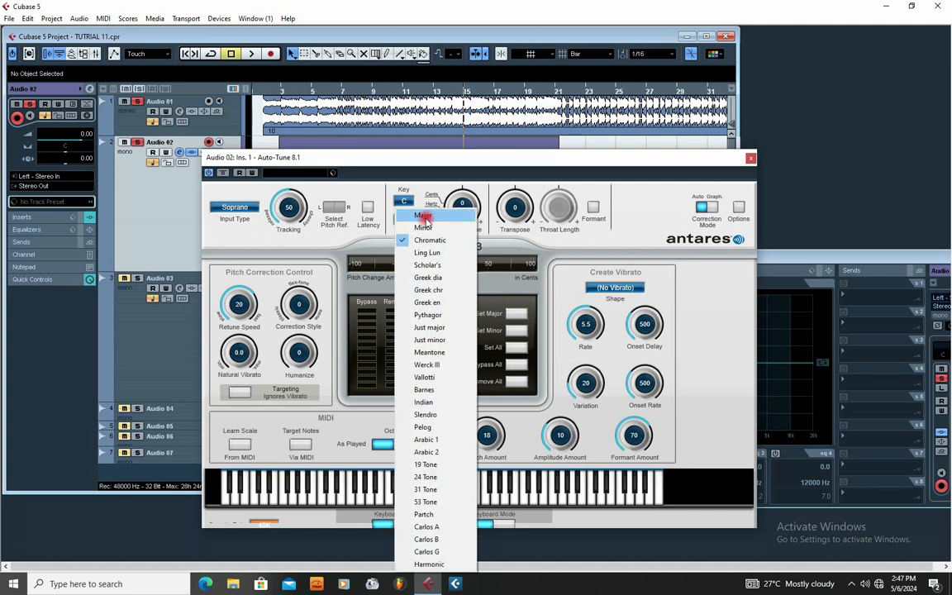
pyautogui.click(422, 216)
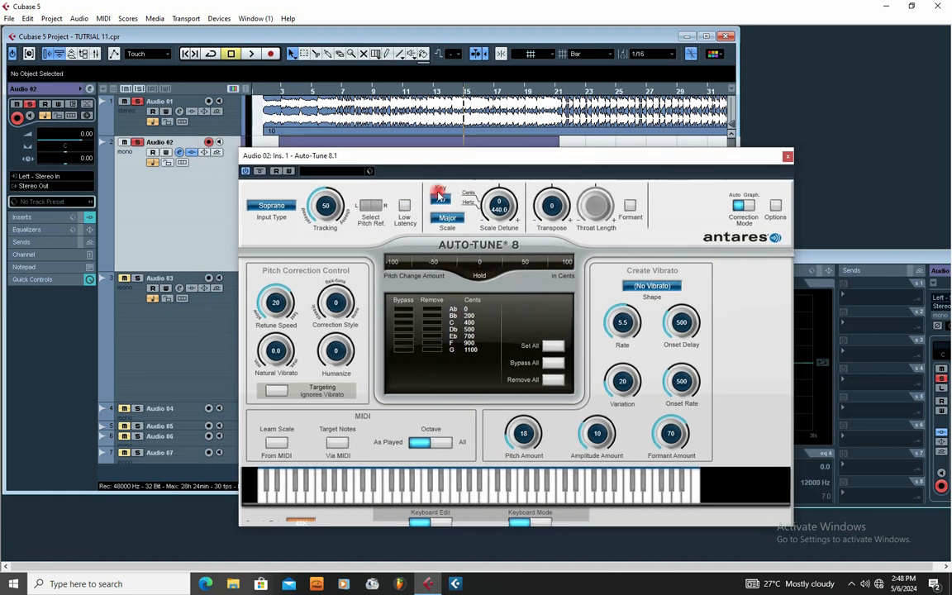
pyautogui.click(271, 205)
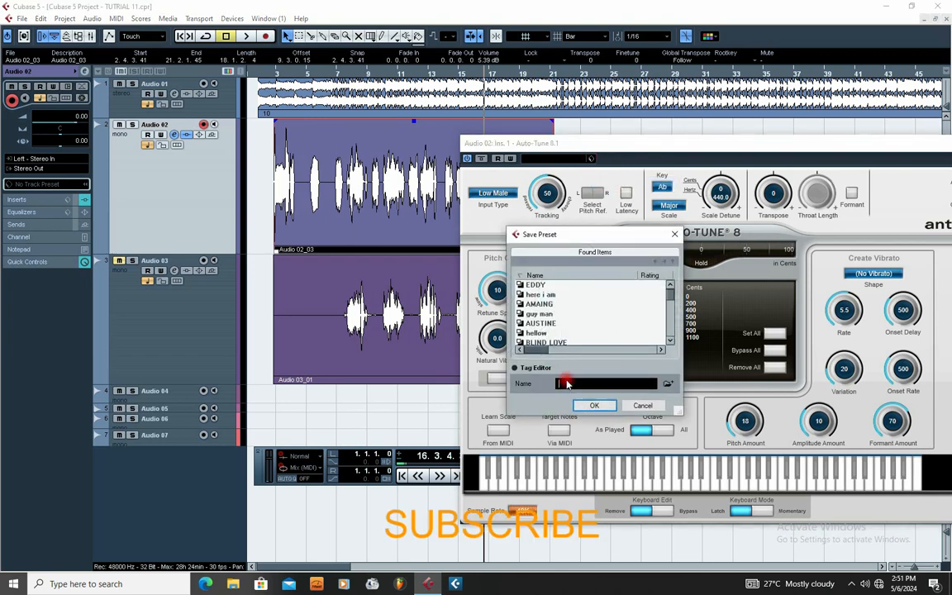
# - Confirm the Save Preset dialog so the preset is stored as AUTO SETTINGS
pyautogui.click(643, 405)
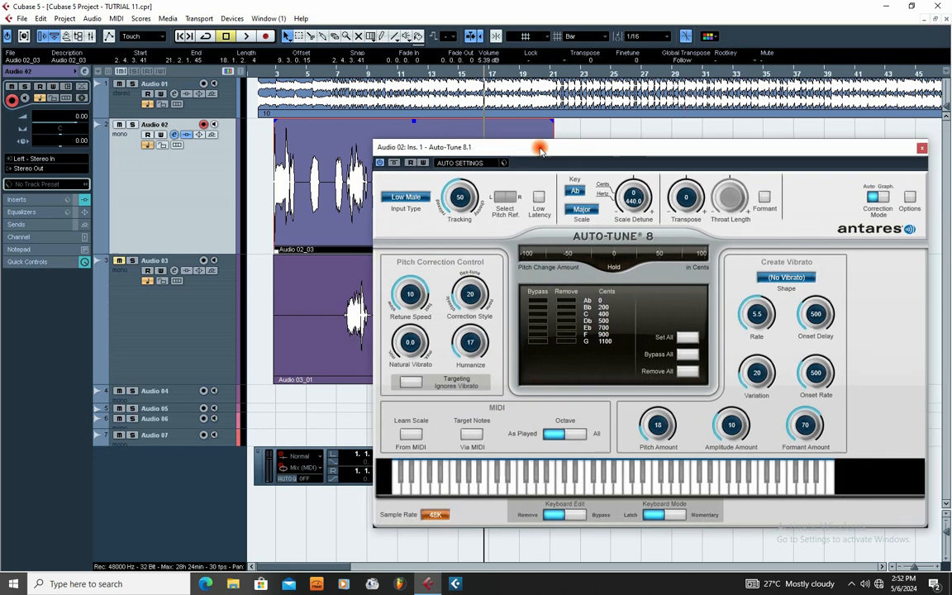
# - Insert Auto-Tune 8.1 on the track and load the saved preset from its browser
pyautogui.click(917, 148)
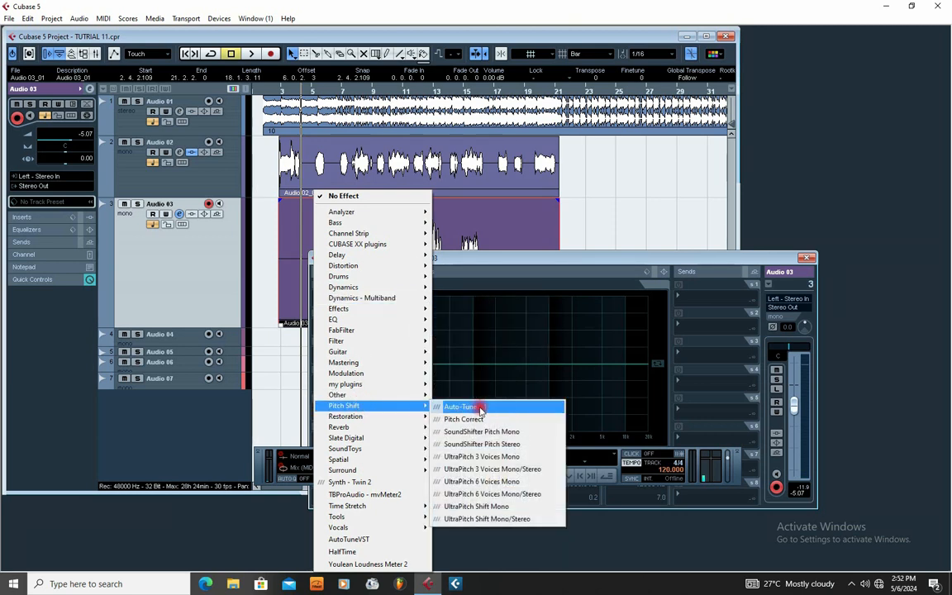
pyautogui.click(462, 406)
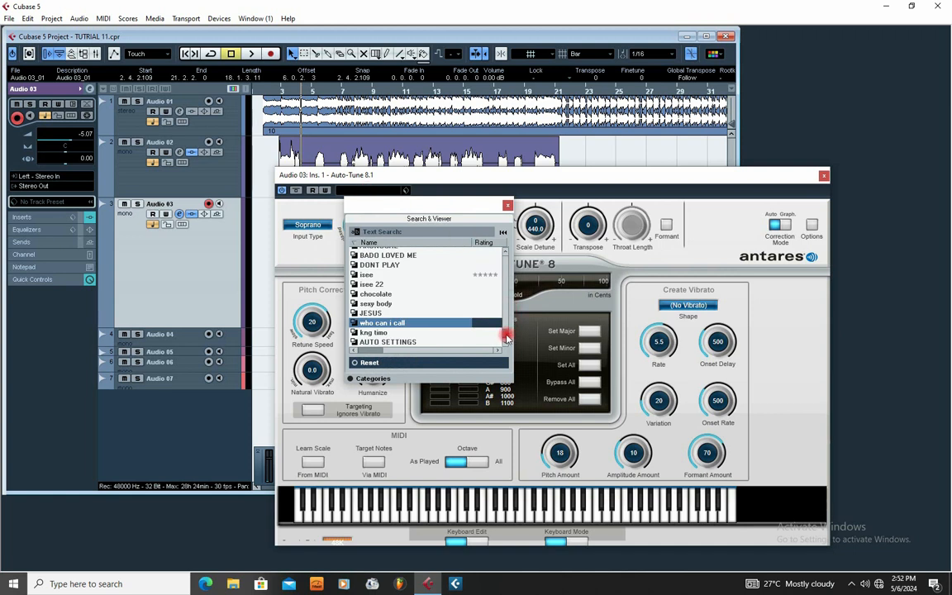
pyautogui.click(824, 176)
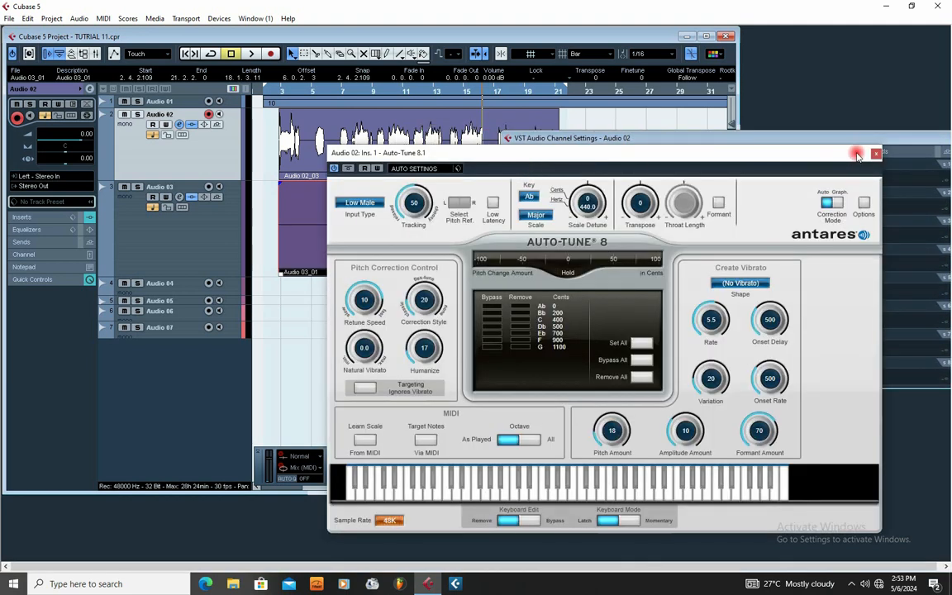
# - Close the Auto-Tune window and switch off its insert on Audio 02
pyautogui.click(855, 156)
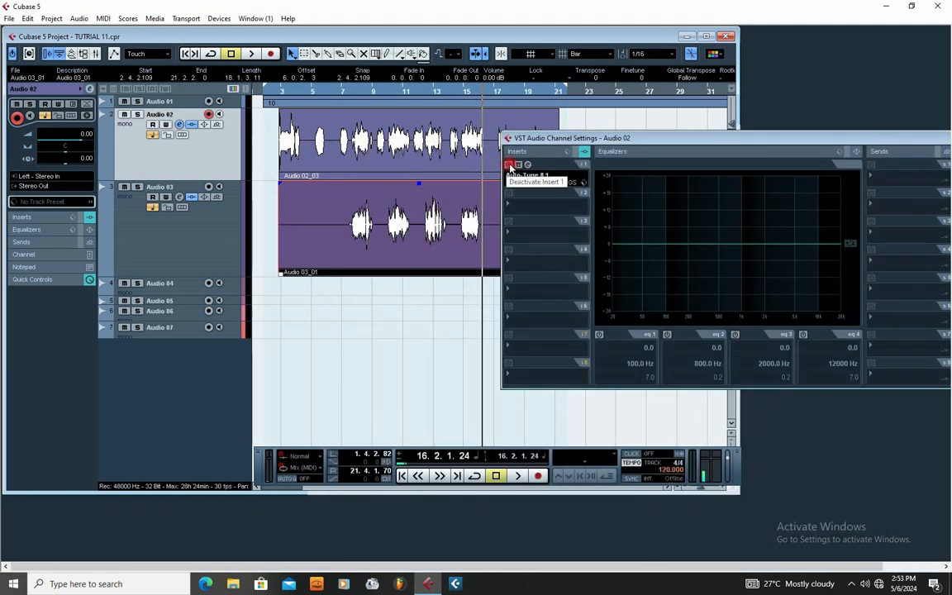
pyautogui.click(509, 169)
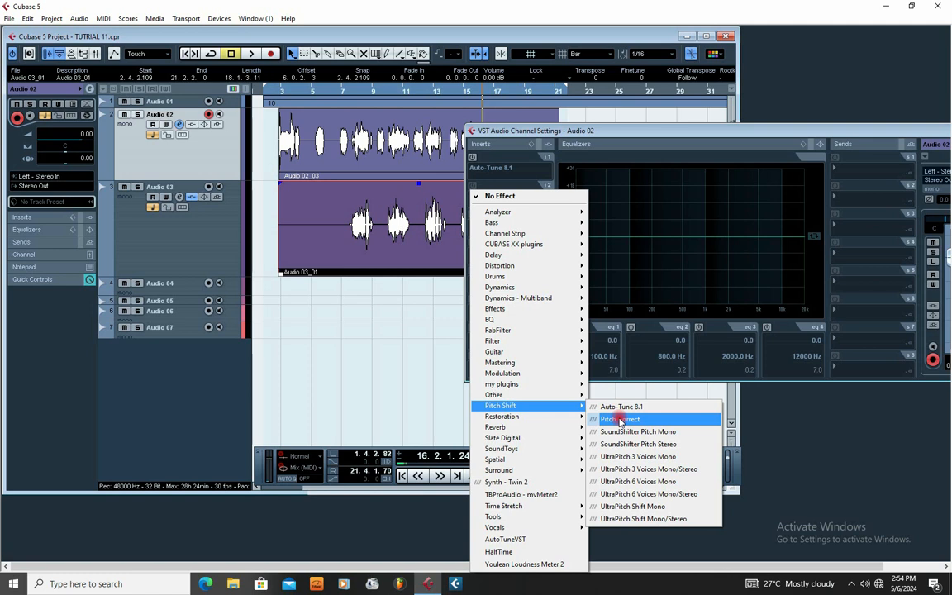
# - Add Pitch Correct as the second insert with internal scale source, major scale and chosen root key
pyautogui.click(622, 420)
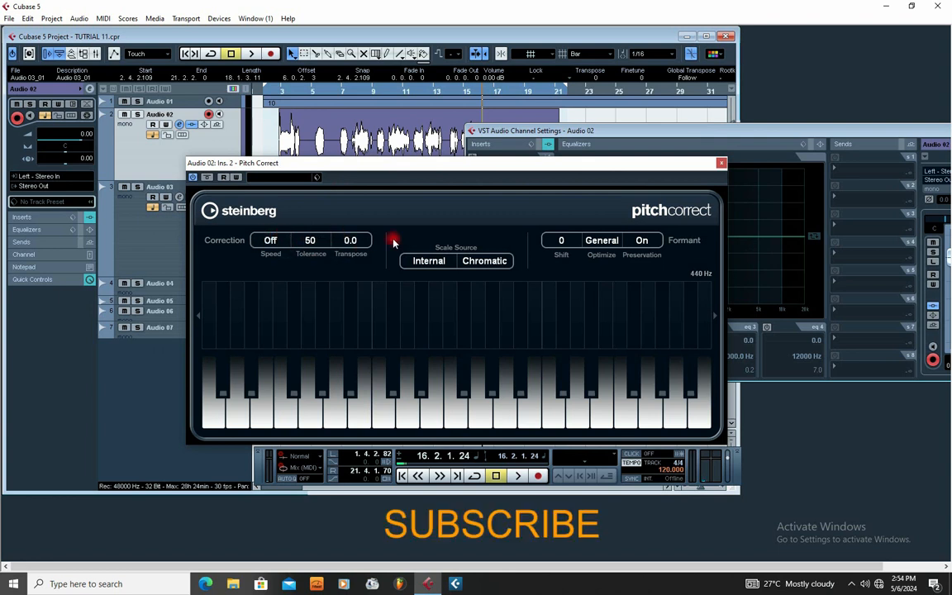
pyautogui.click(428, 261)
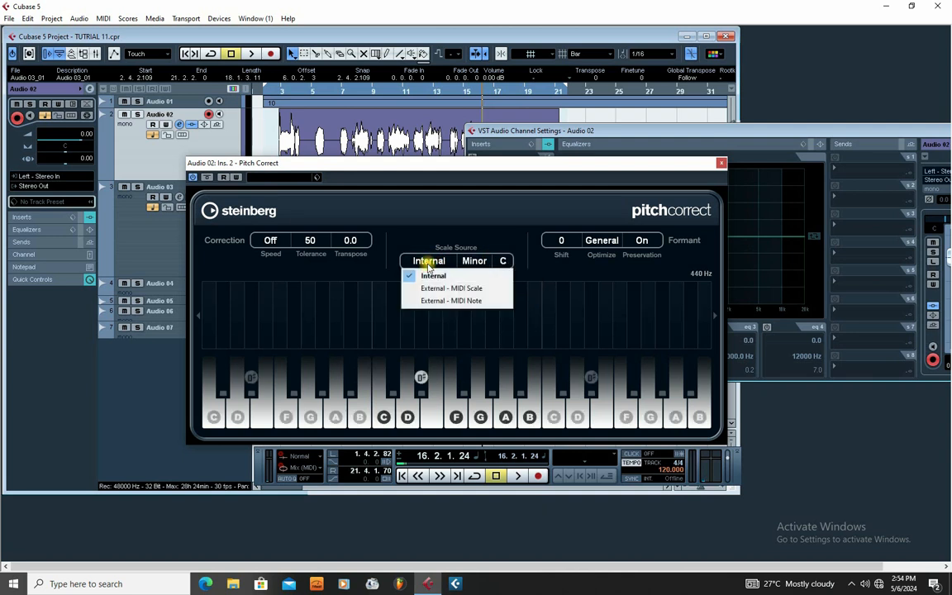
pyautogui.click(503, 261)
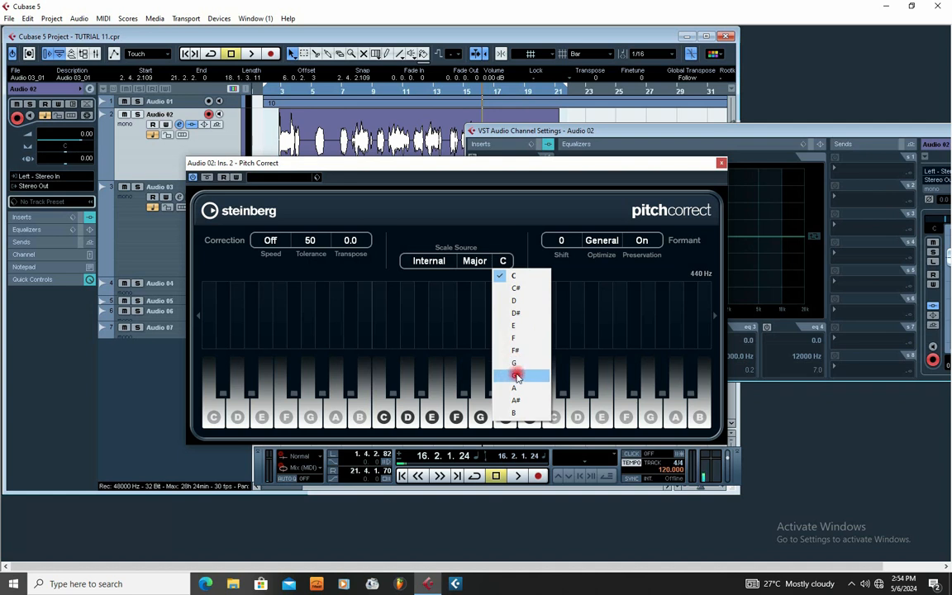
pyautogui.click(518, 374)
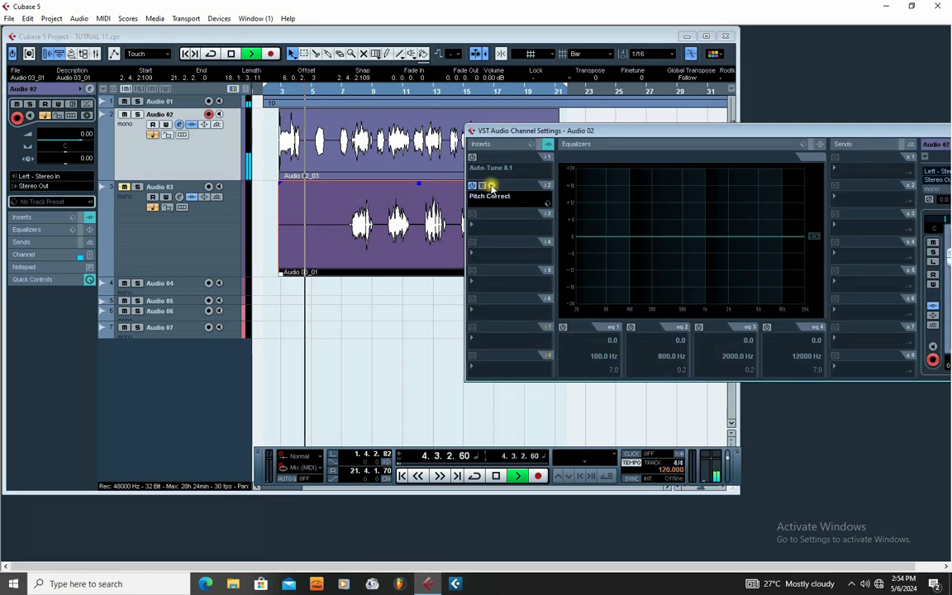
# - Reopen Pitch Correct to set speed 31 and a G# minor scale
pyautogui.doubleClick(490, 195)
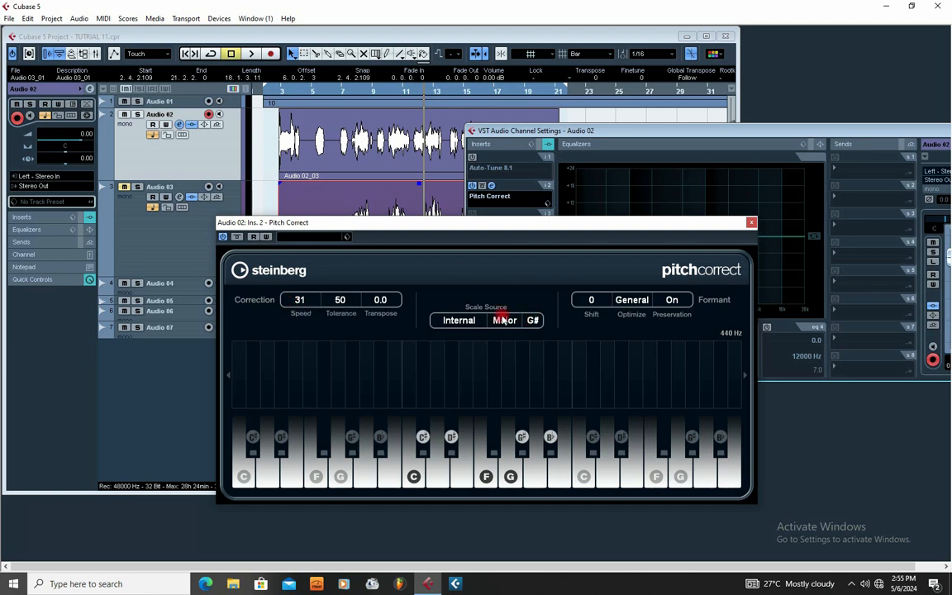